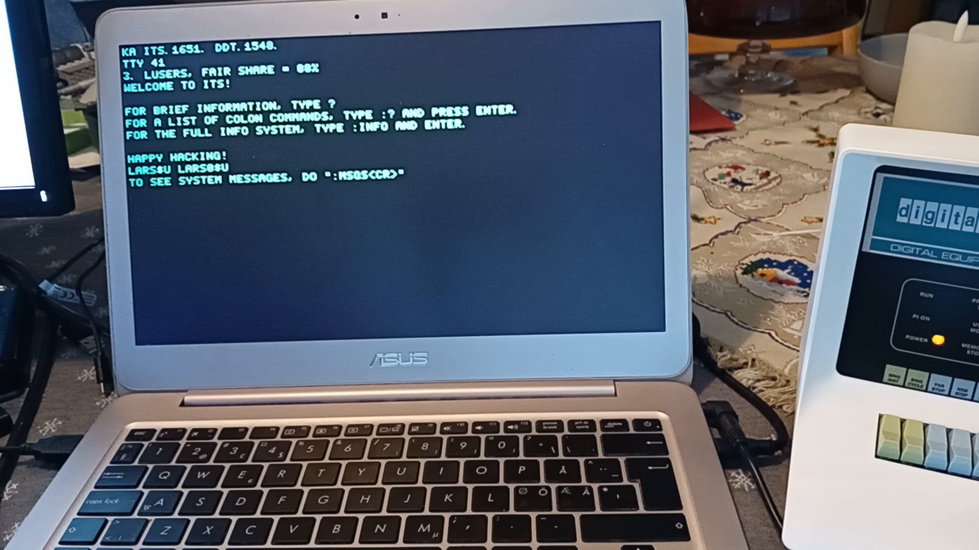
pyautogui.write('E HELLO S')
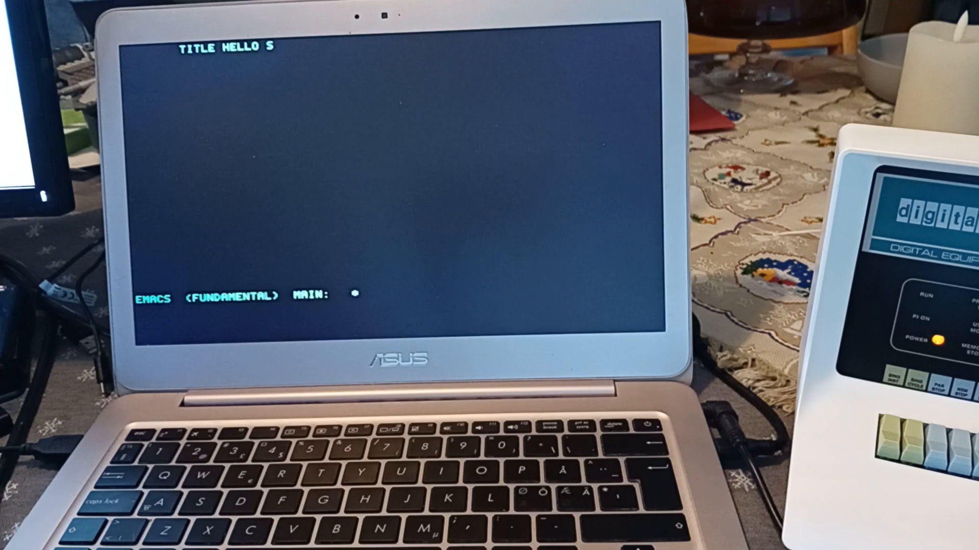
pyautogui.write('WITCHES')
pyautogui.write('EN')
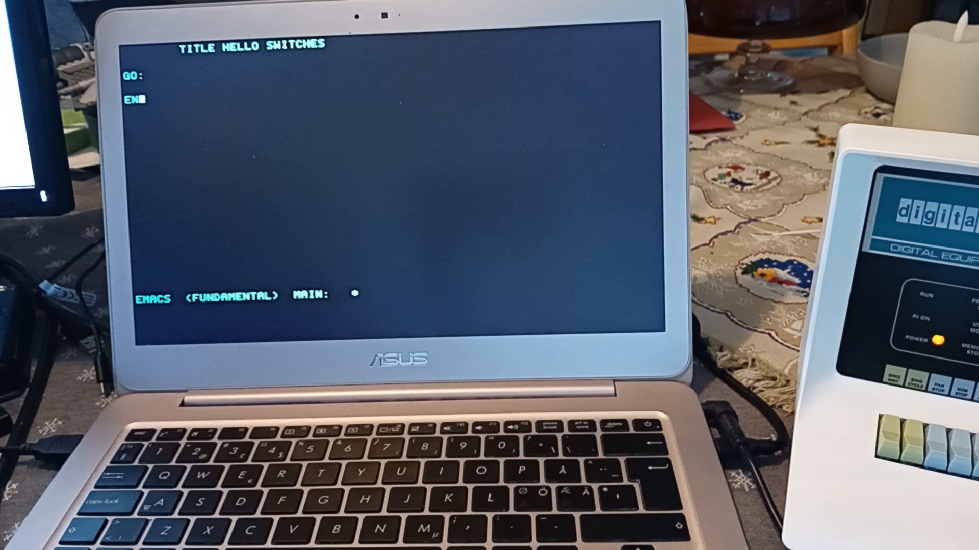
pyautogui.write('GO')
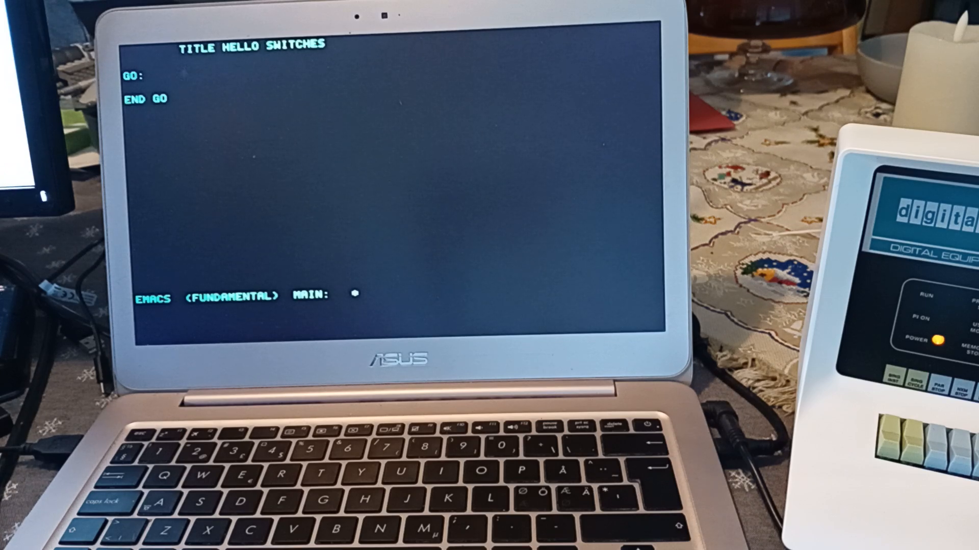
pyautogui.write('MOVEI A,0')
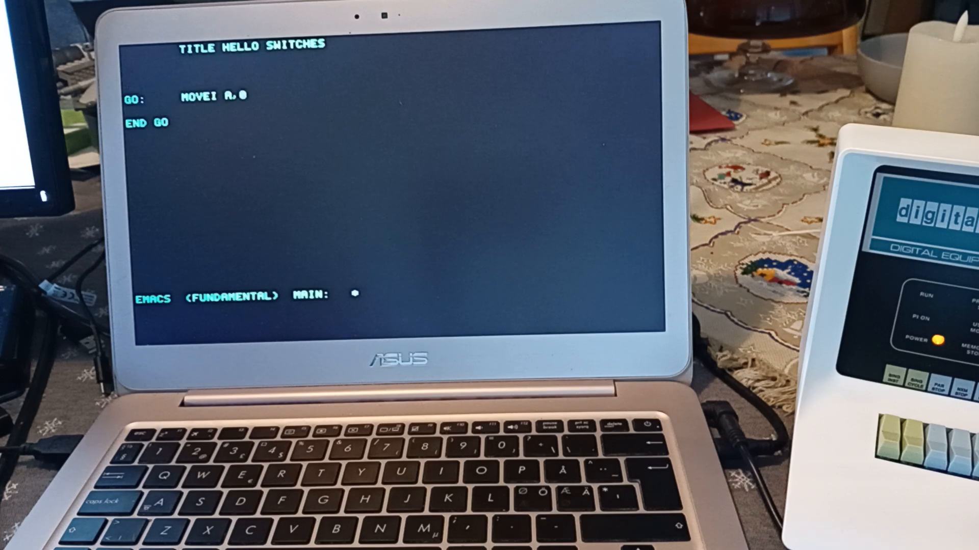
pyautogui.write('A=1')
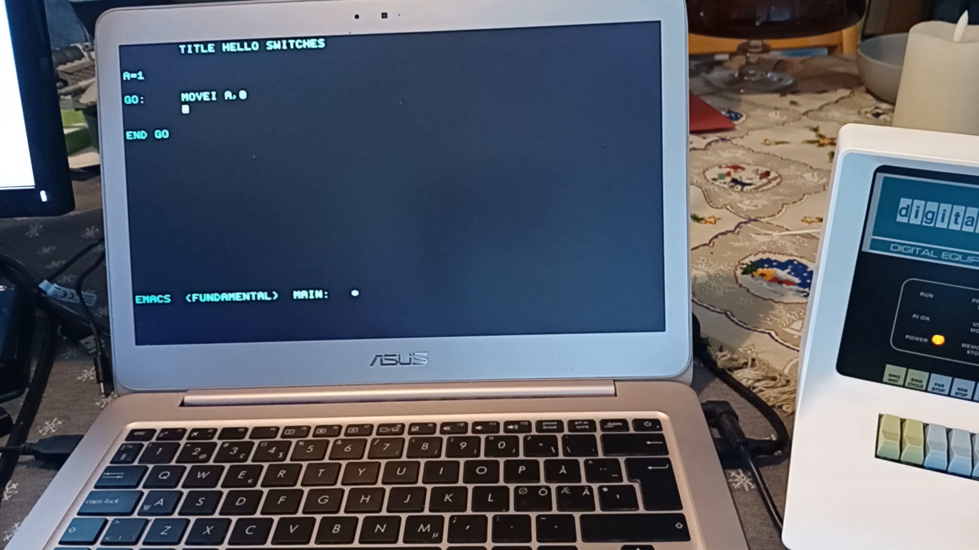
pyautogui.write('DATAO PI,A')
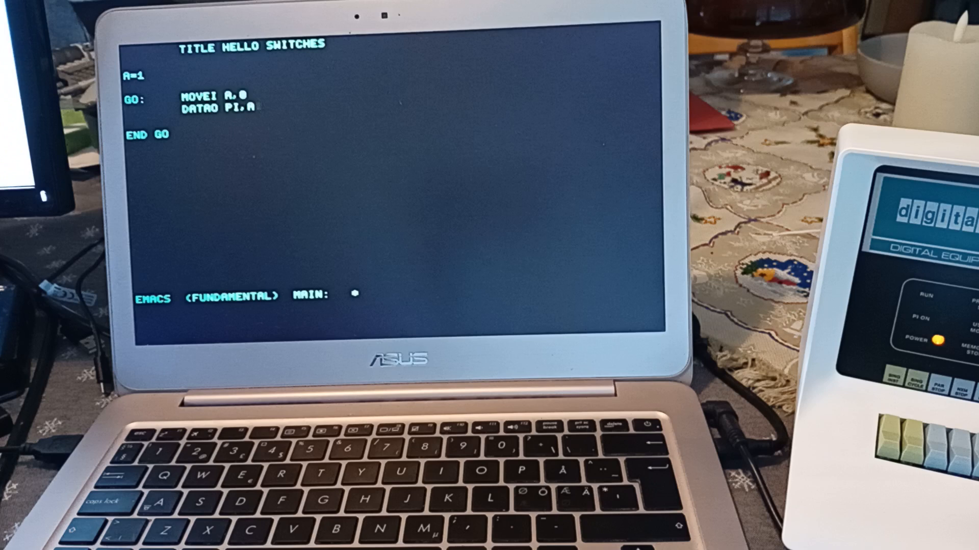
pyautogui.write('B')
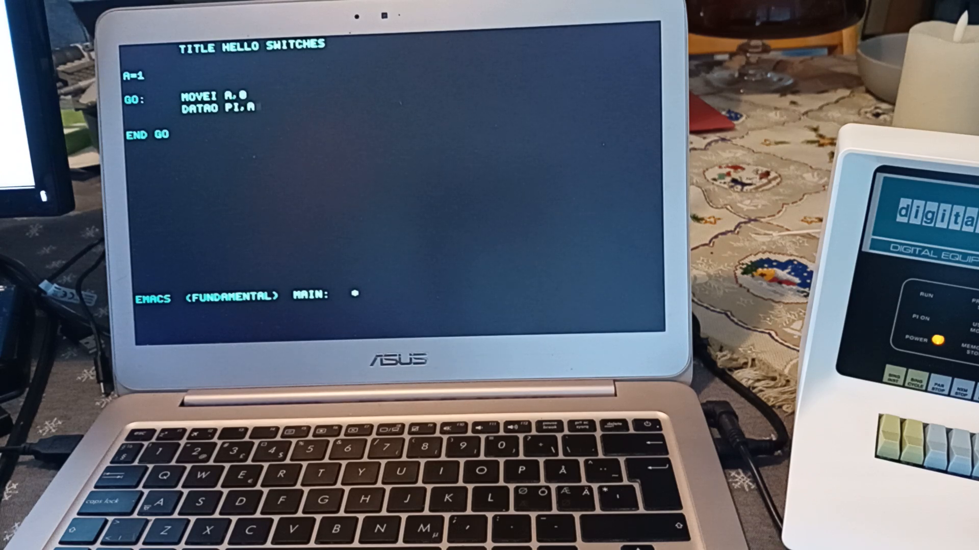
pyautogui.write('B')
pyautogui.write('PI=4')
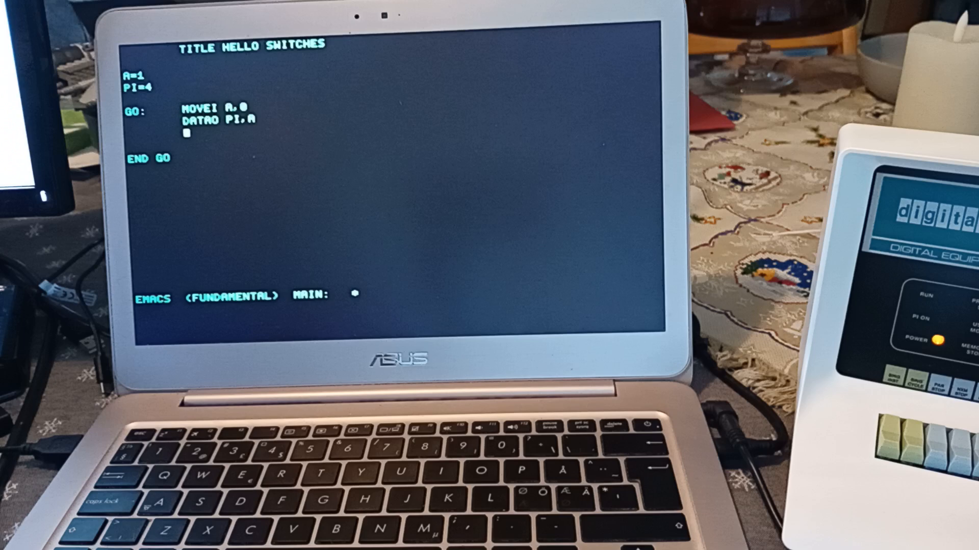
pyautogui.write('ADD')
pyautogui.write('JRST LOOP')
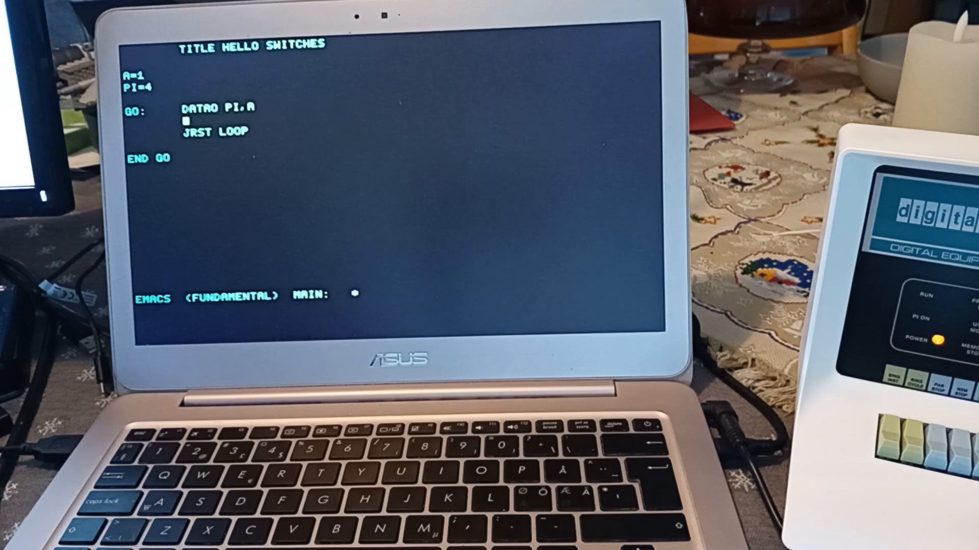
pyautogui.write('AOB')
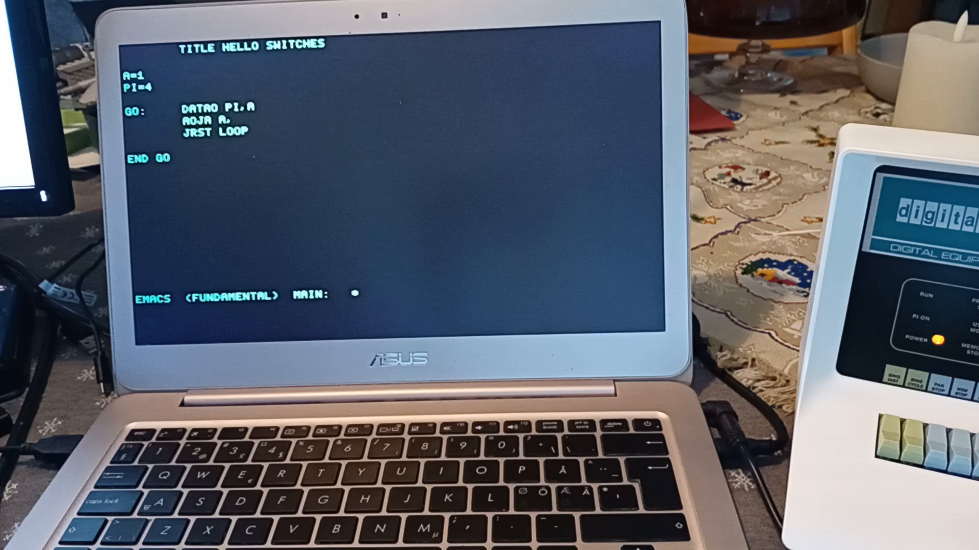
pyautogui.write('GPO')
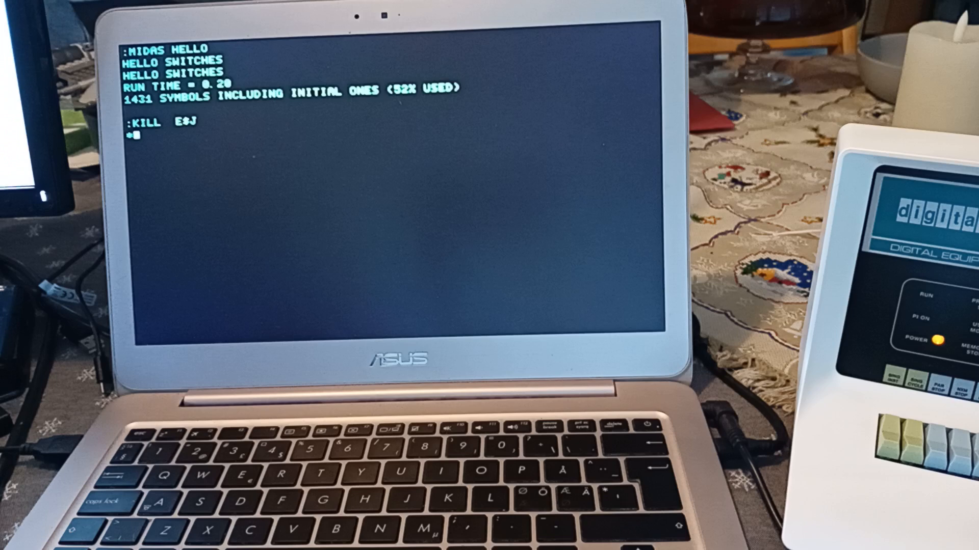
pyautogui.write('HELLO$J!')
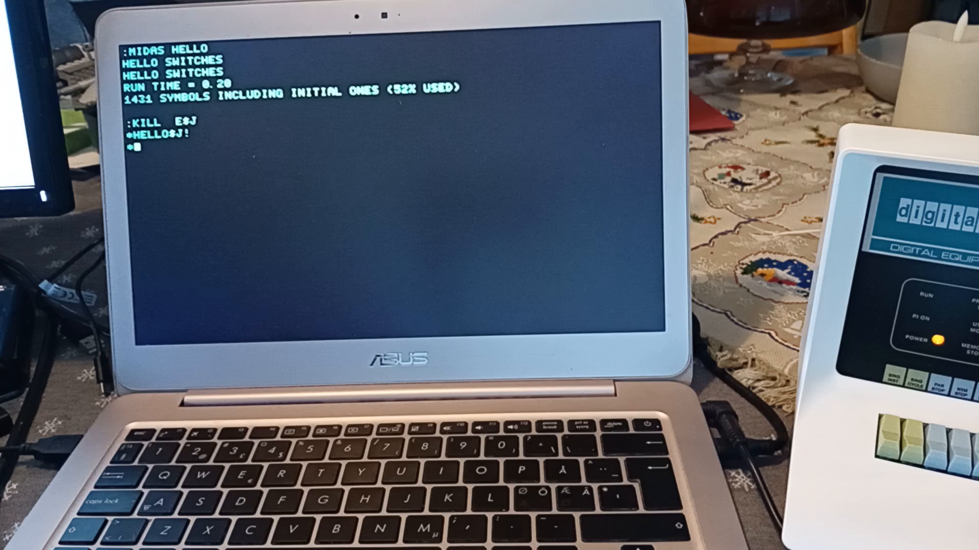
pyautogui.write('$L HE')
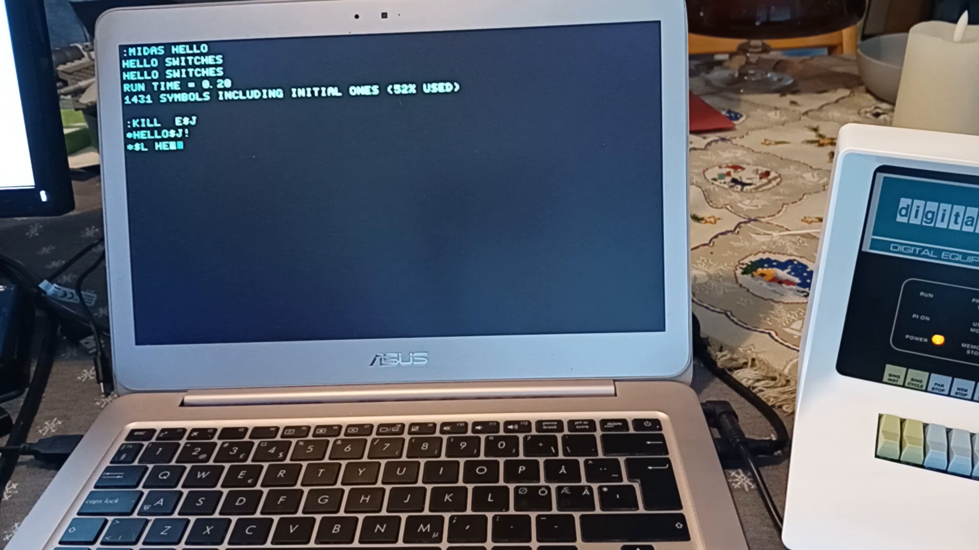